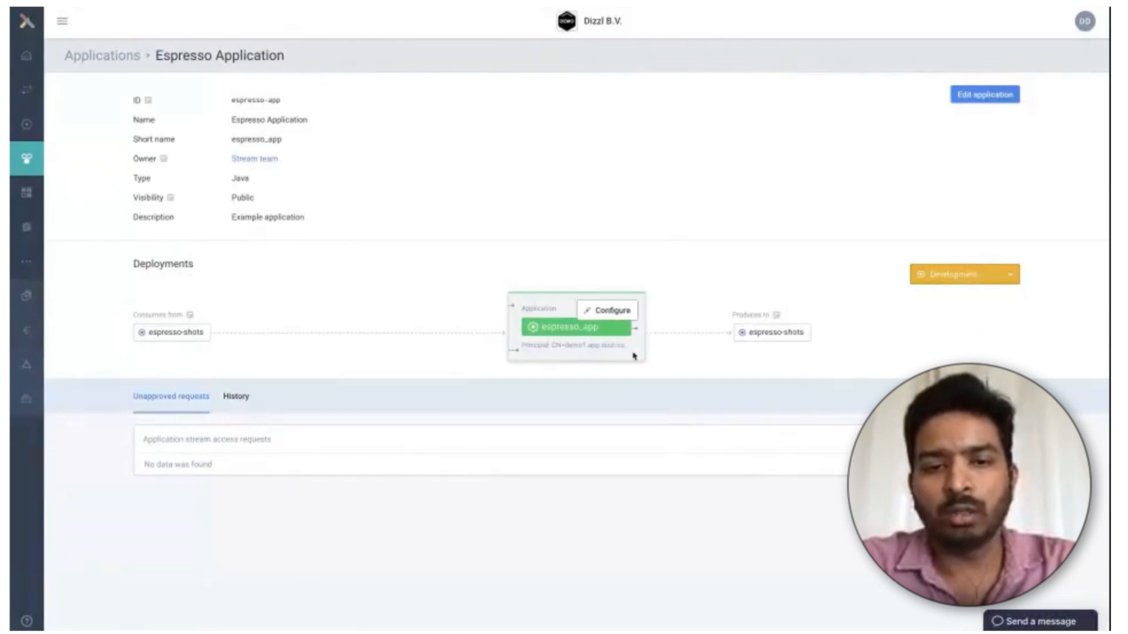
mouse_move(772, 339)
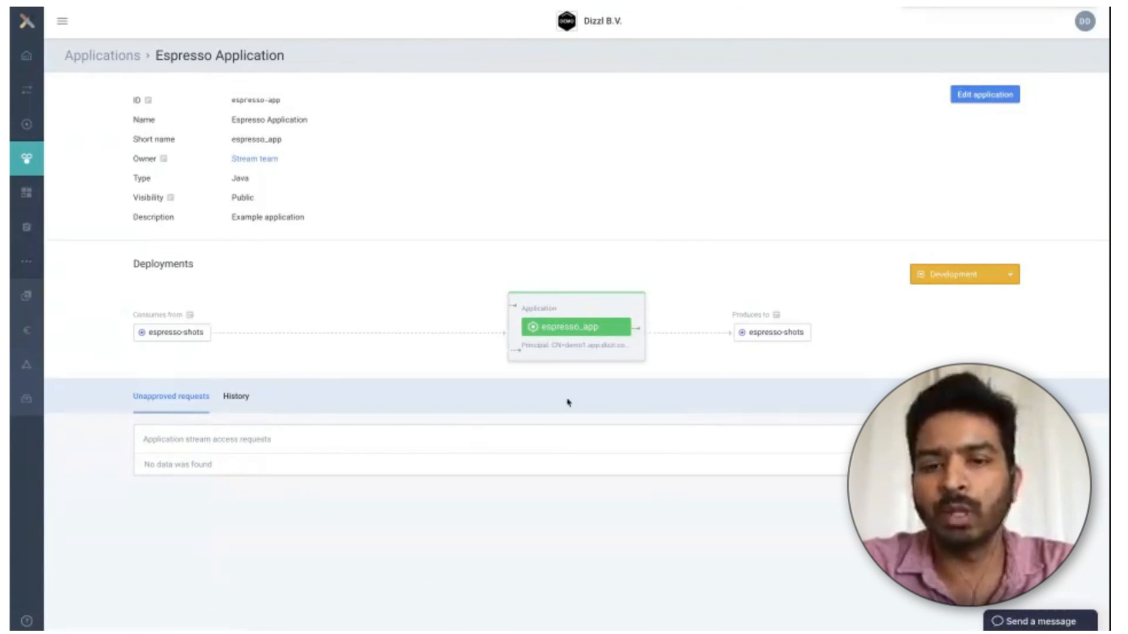
mouse_move(798, 353)
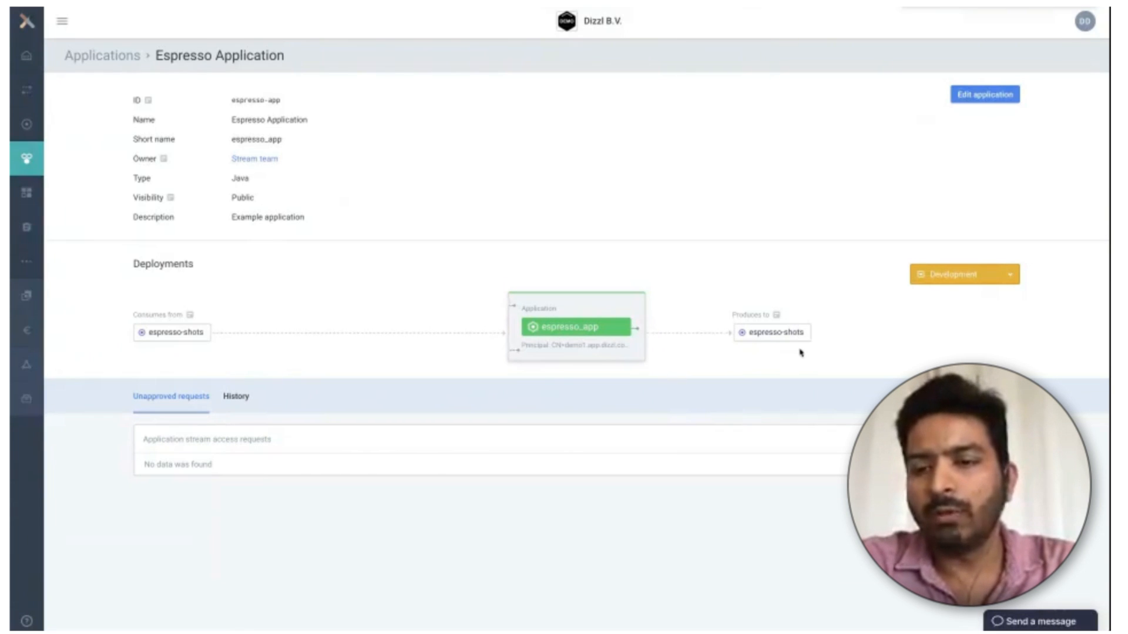
mouse_move(814, 342)
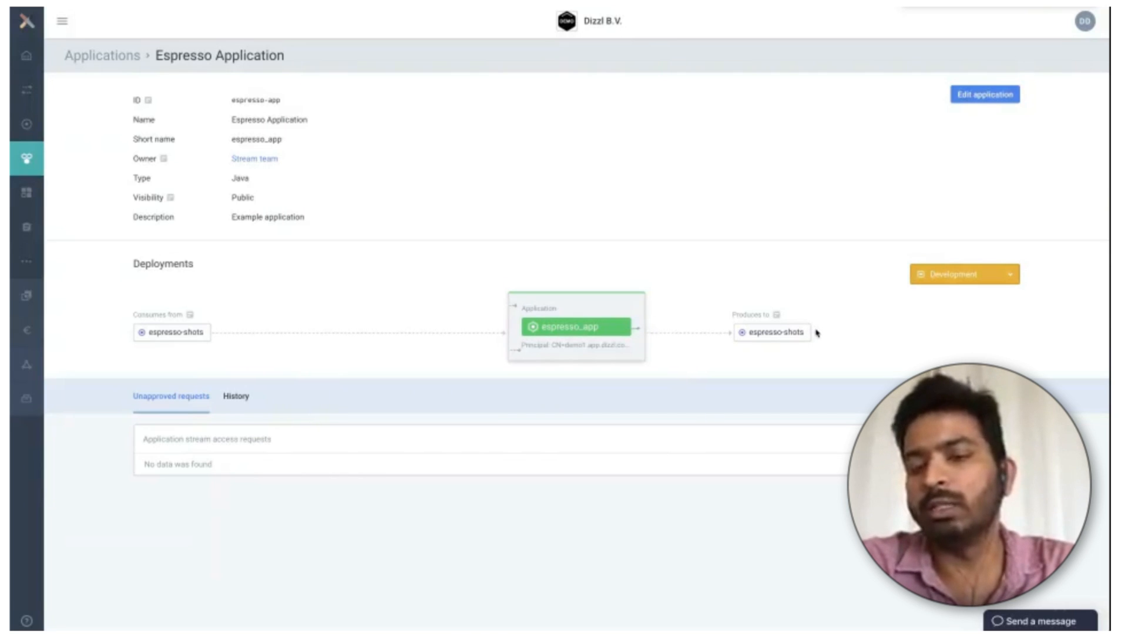
mouse_move(808, 324)
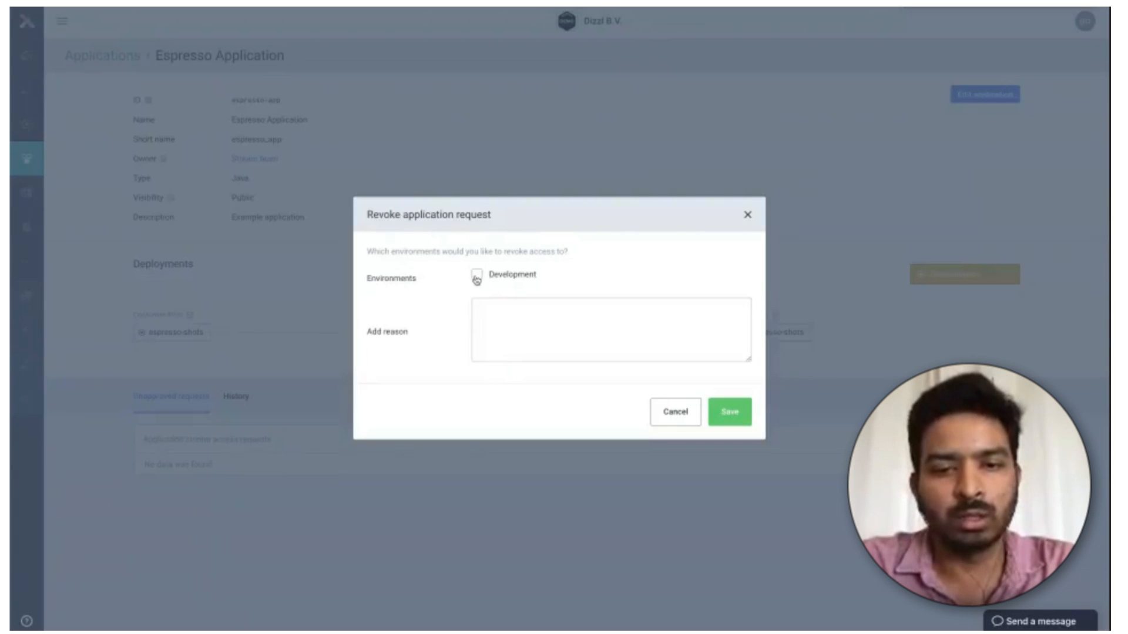
Step: Revoke espresso-shots produce access in Development with reason 'remove acce', then close the dialog
left_click(477, 275)
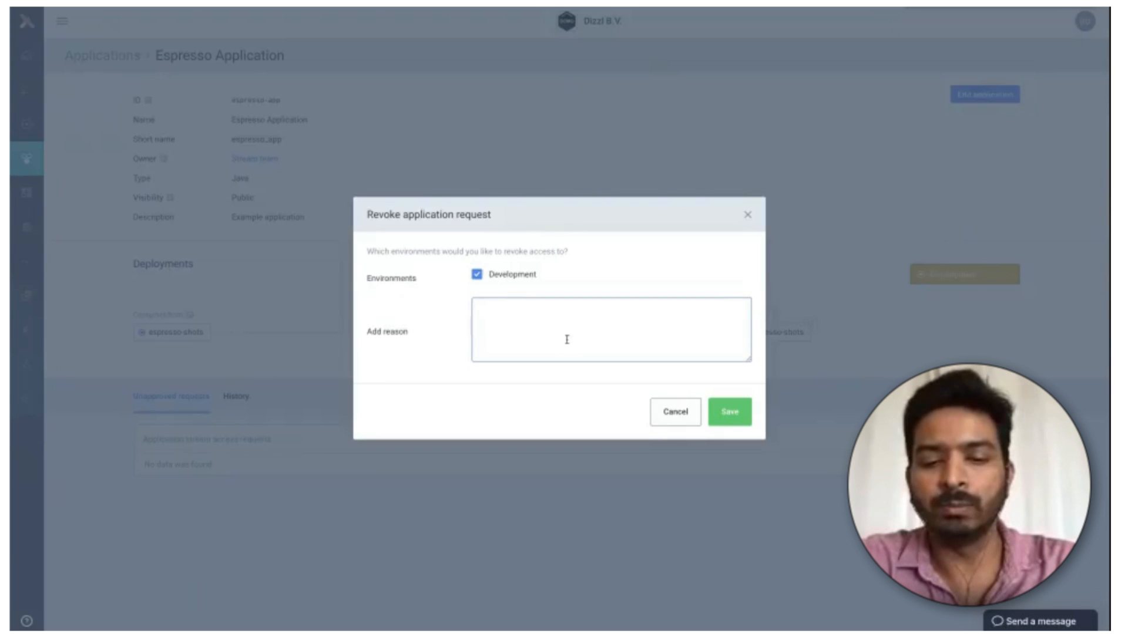
type("remove access.")
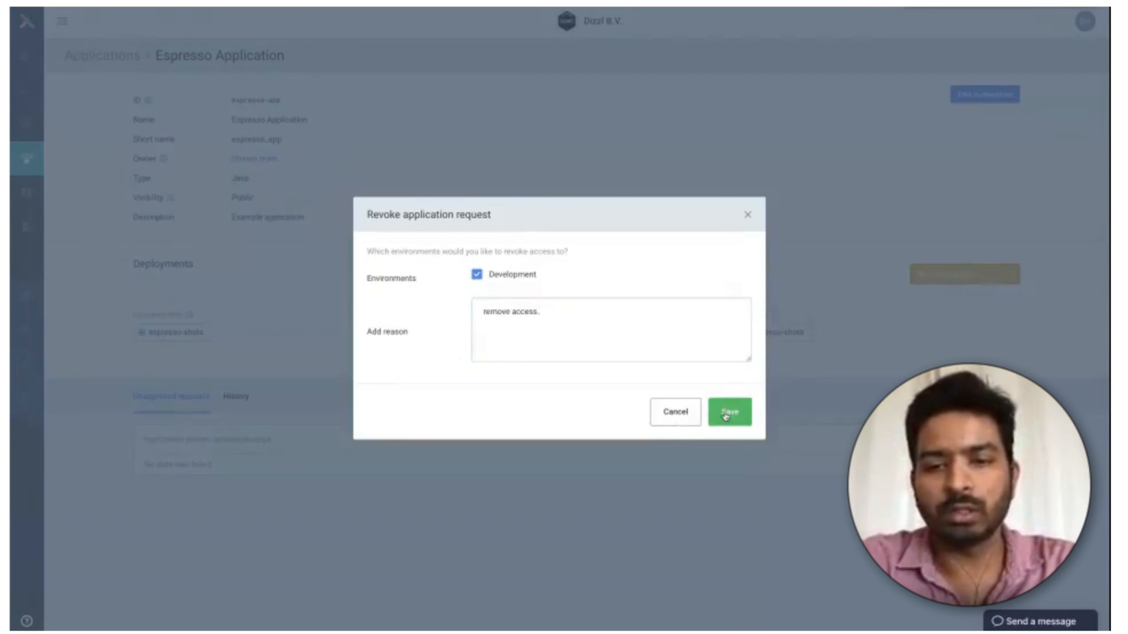
left_click(729, 411)
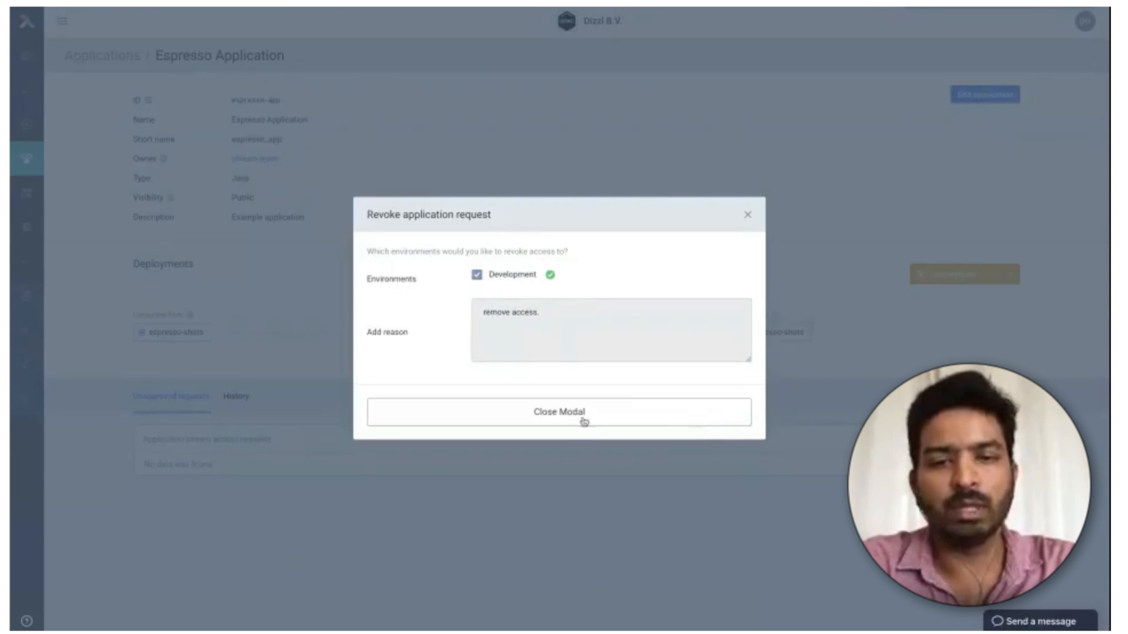
left_click(559, 411)
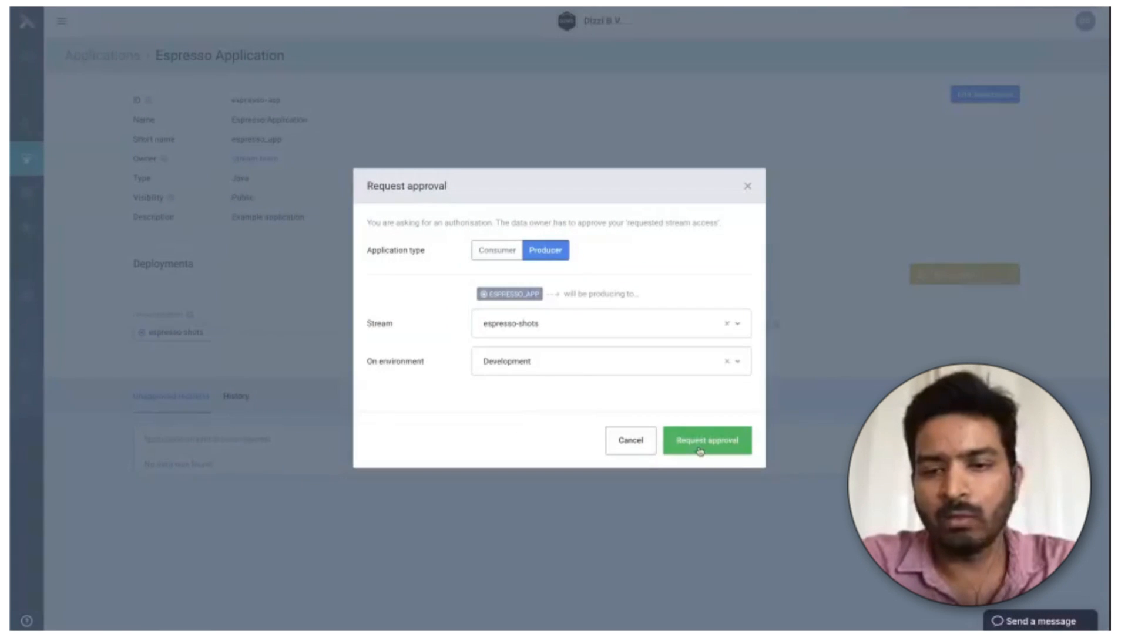
Step: Submit the Development espresso-shots produce request for approval, triggering the 'A New request has been made!' toast
left_click(706, 440)
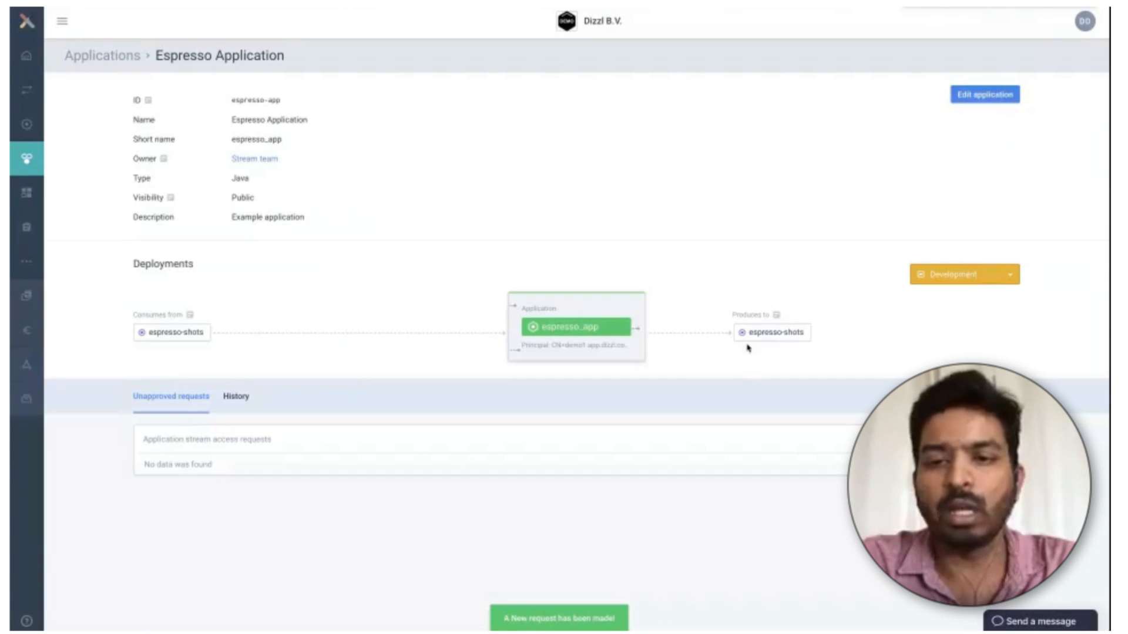
mouse_move(754, 355)
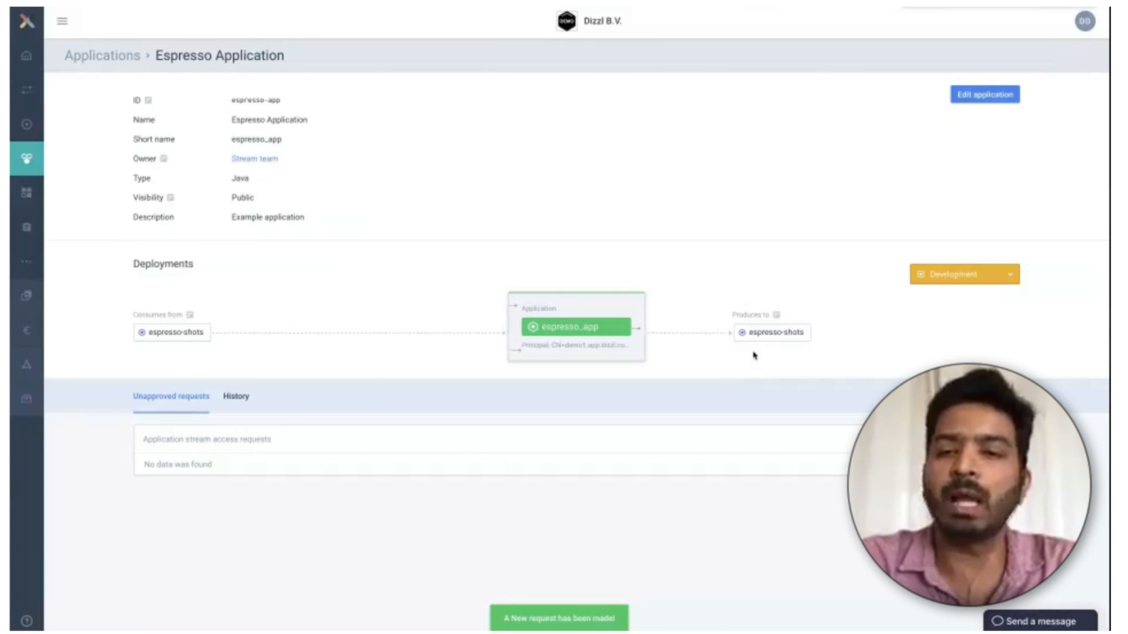